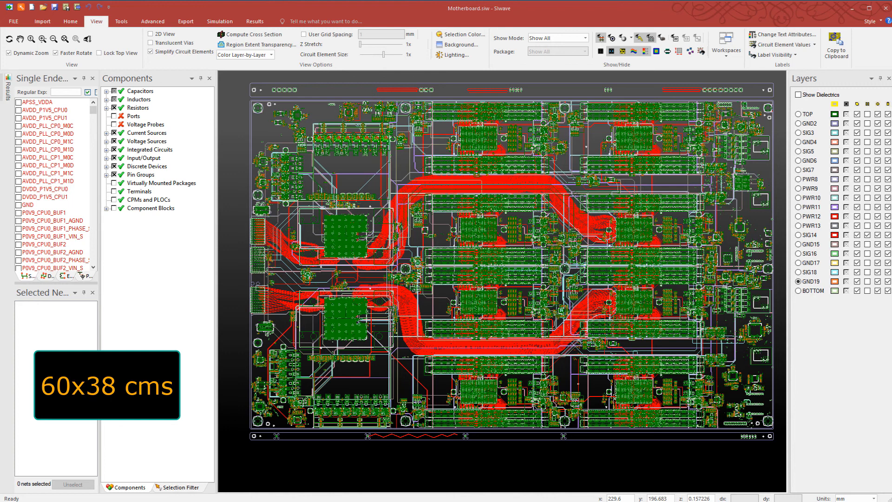
Step: Inspect the 20-layer stackup in the rotated 3D layer stackup view
{"action": "left_click", "coordinate": [70, 21]}
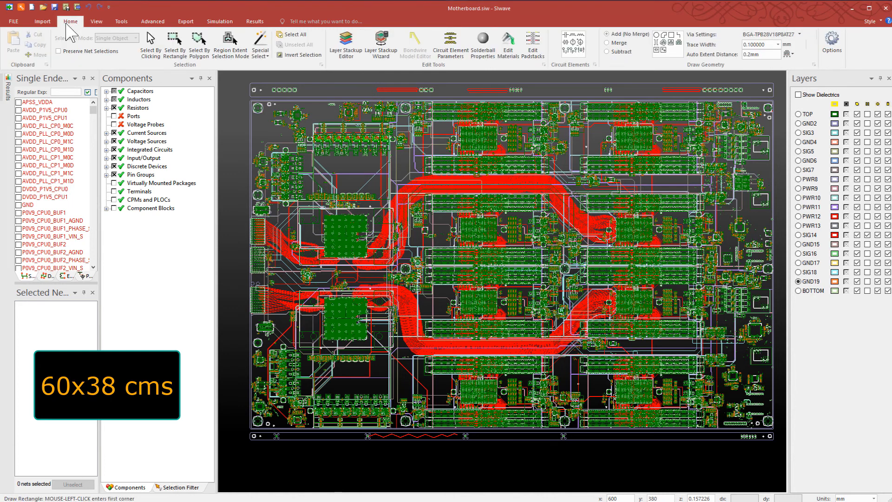
{"action": "left_click", "coordinate": [381, 41]}
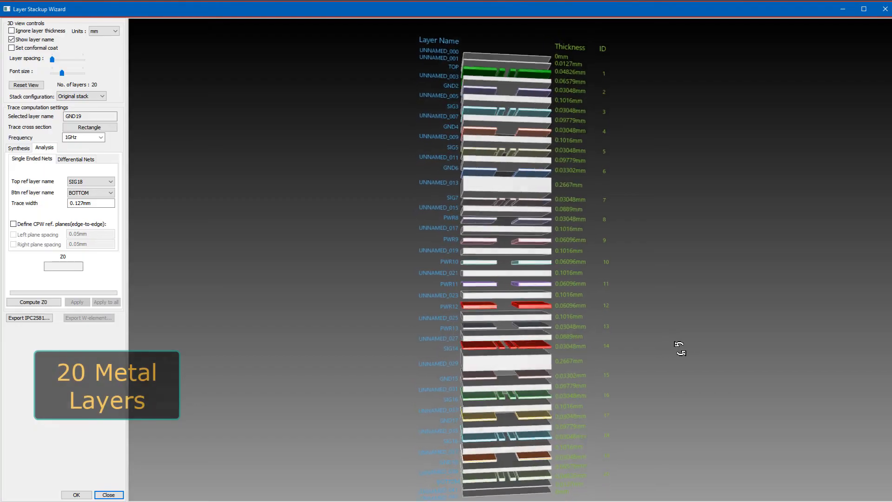
{"action": "left_click_drag", "start_coordinate": [680, 345], "coordinate": [787, 367]}
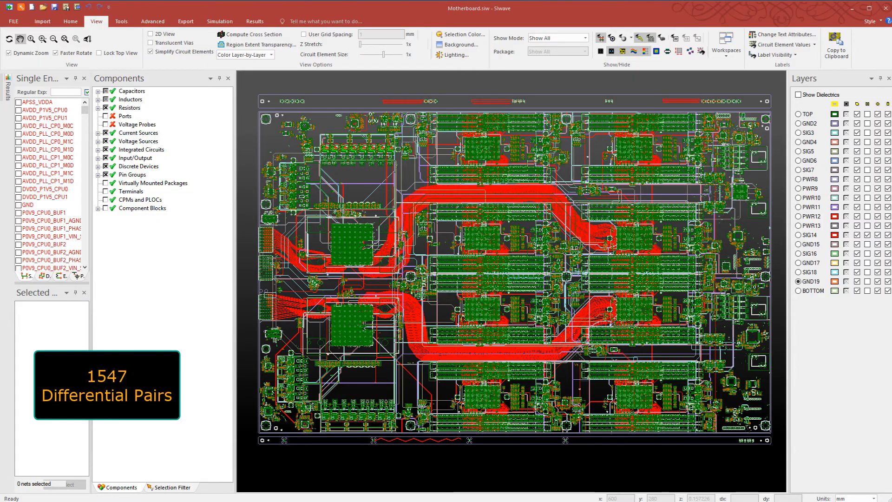
{"action": "mouse_move", "coordinate": [120, 245]}
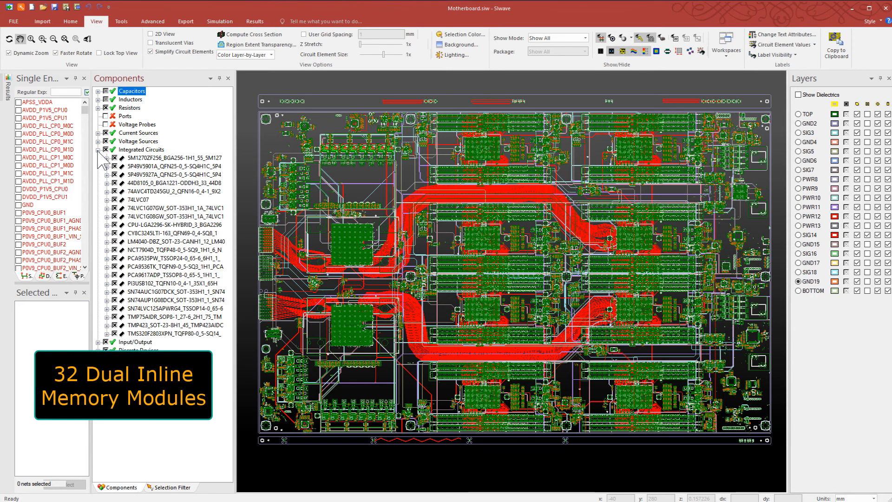
Step: Expand CPU-LGA2296 to its U1 instance and zoom onto the nearby trace bundle
{"action": "left_click", "coordinate": [107, 224]}
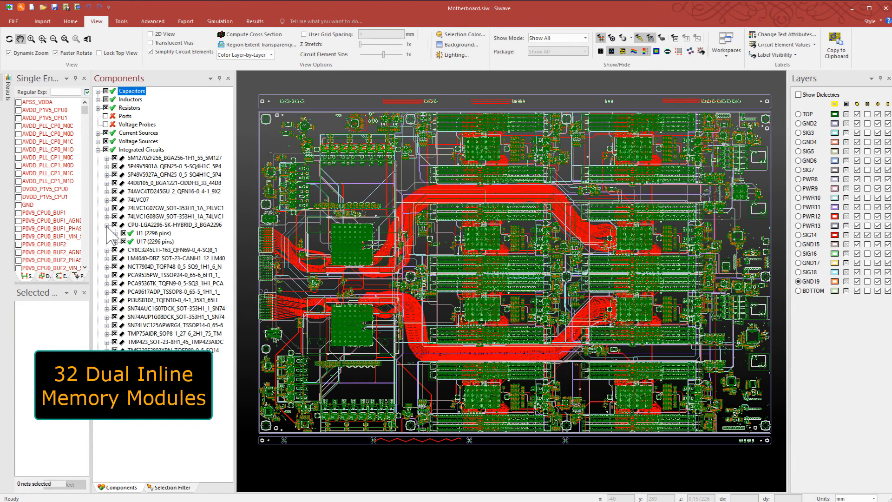
{"action": "mouse_move", "coordinate": [147, 241]}
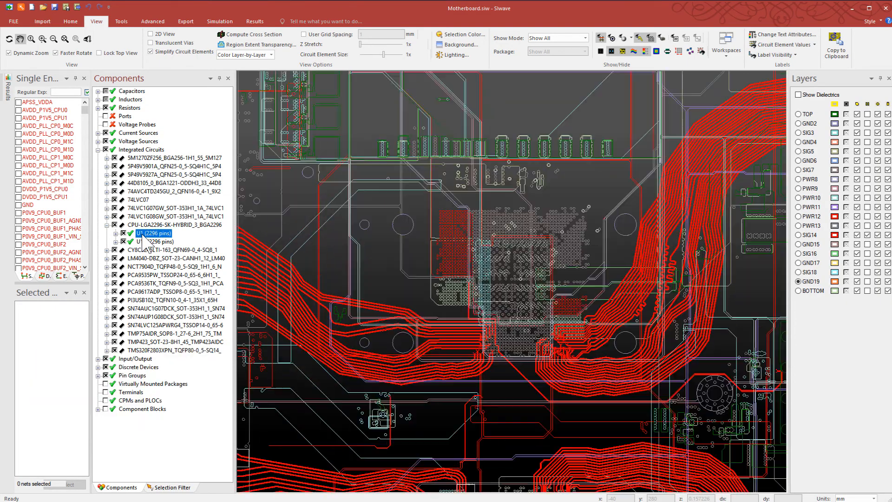
{"action": "left_click", "coordinate": [153, 242]}
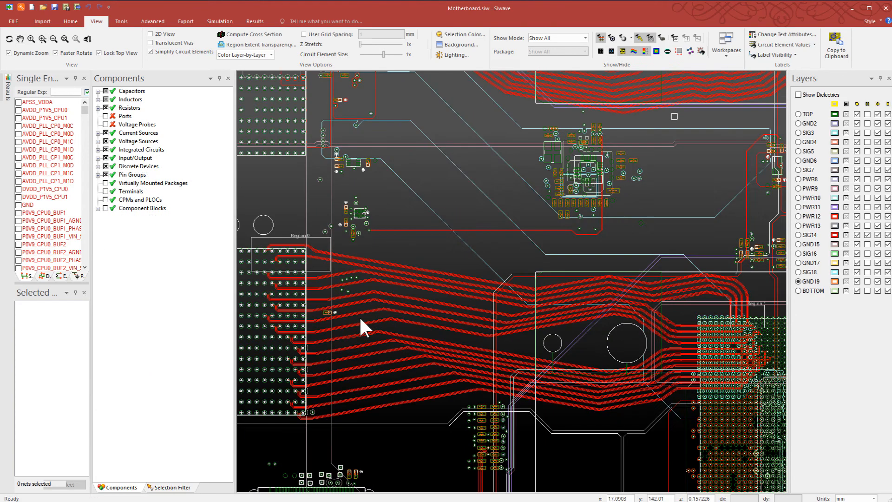
Step: Select the DN06/DP06 and DN07/DP07 clock nets, reviewing region extent commands on the Home tab
{"action": "left_click", "coordinate": [376, 270]}
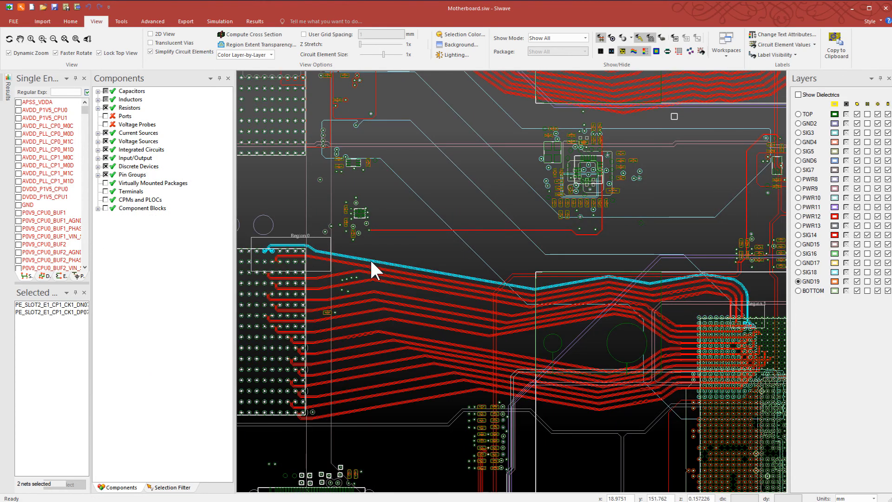
{"action": "mouse_move", "coordinate": [374, 270]}
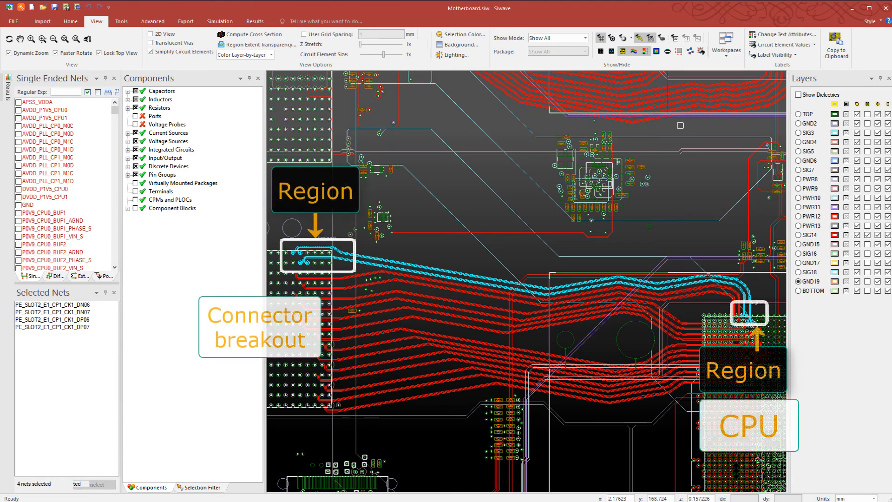
{"action": "left_click", "coordinate": [70, 21]}
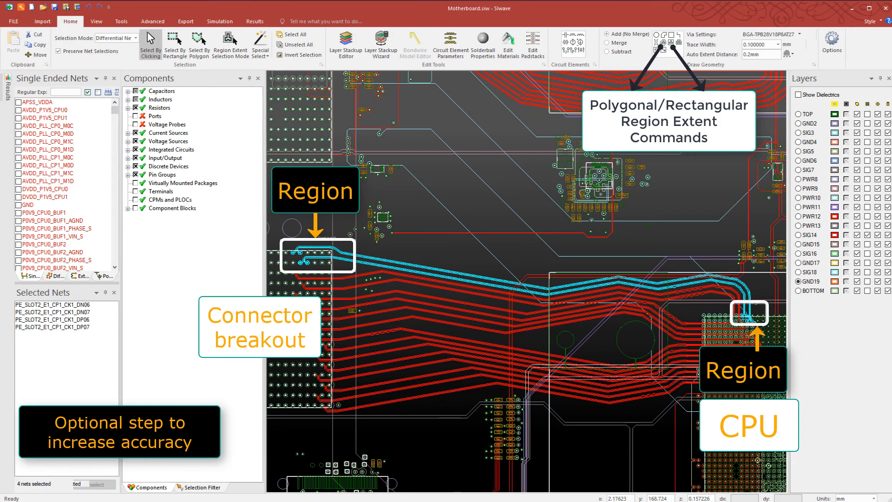
{"action": "left_click", "coordinate": [95, 21]}
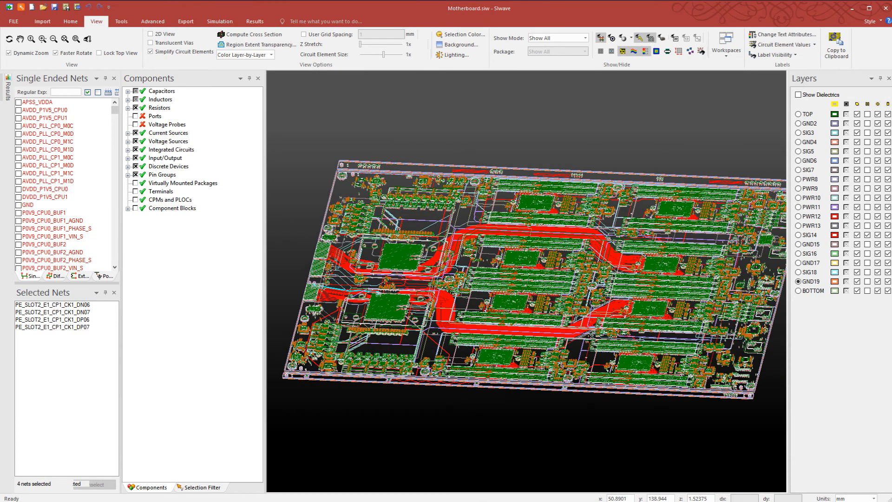
Step: Zoom onto the selected nets and launch the TDR Wizard from the Simulation tab
{"action": "left_click", "coordinate": [42, 39]}
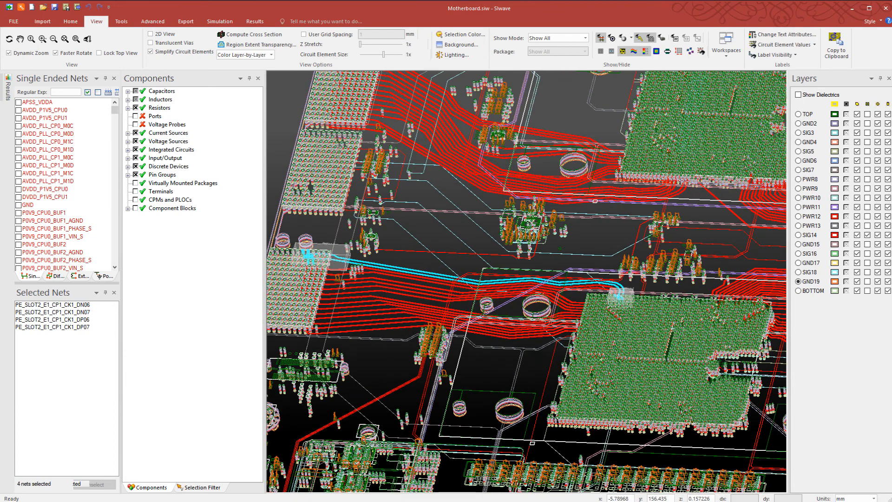
{"action": "left_click", "coordinate": [220, 21]}
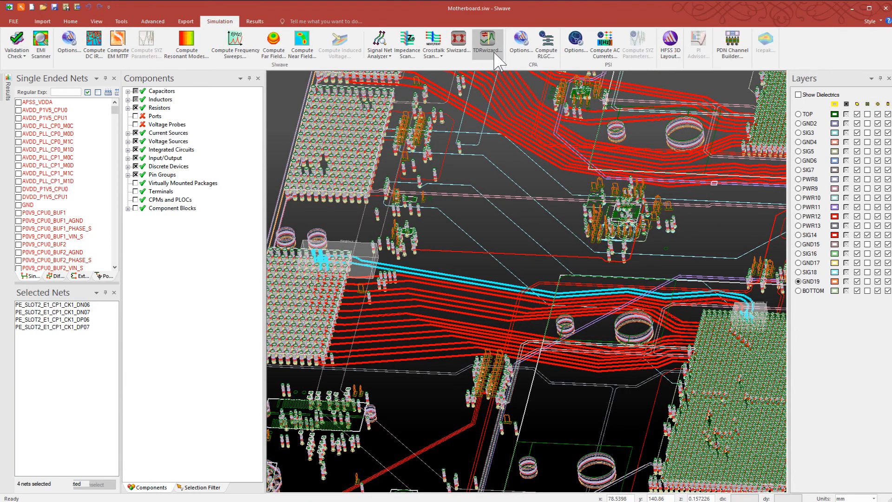
{"action": "left_click", "coordinate": [487, 42]}
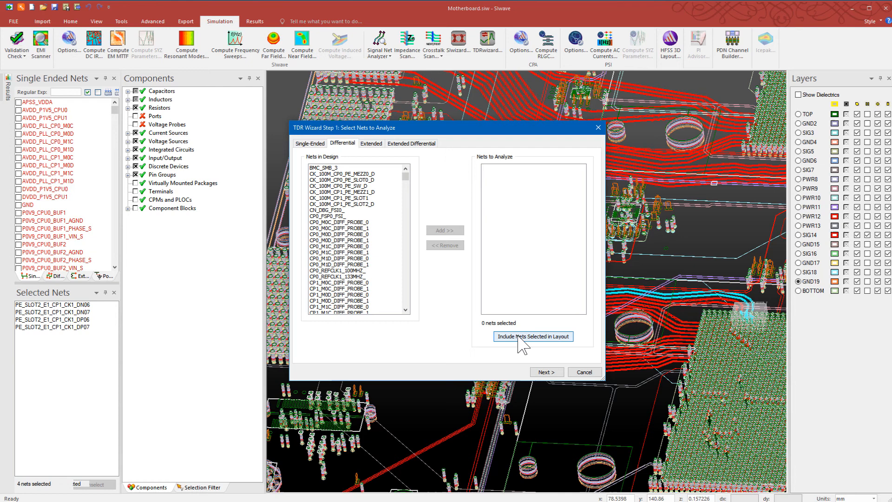
Step: Add the selected nets to the wizard and mark the connector-side pins as TDR probes
{"action": "left_click", "coordinate": [533, 335]}
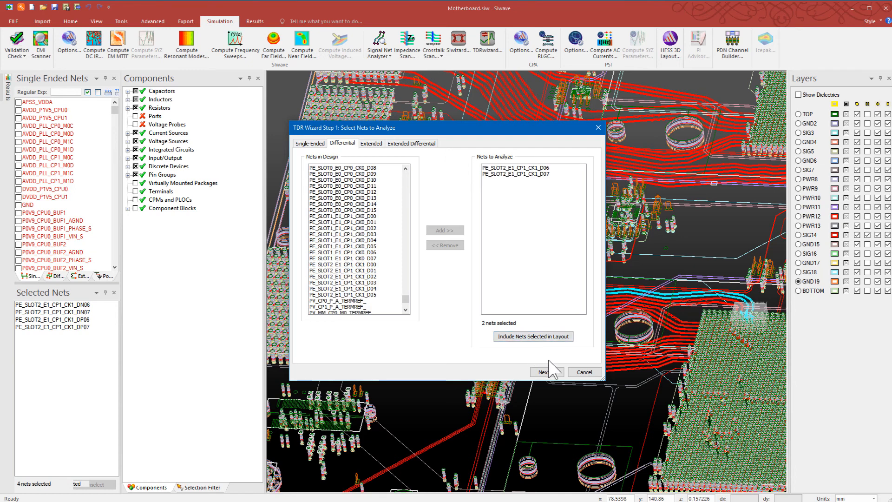
{"action": "left_click", "coordinate": [546, 372]}
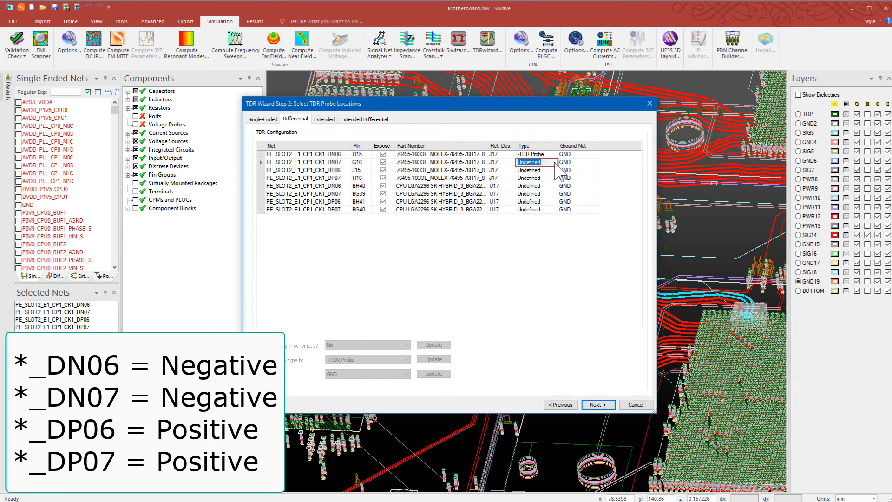
{"action": "left_click", "coordinate": [553, 170]}
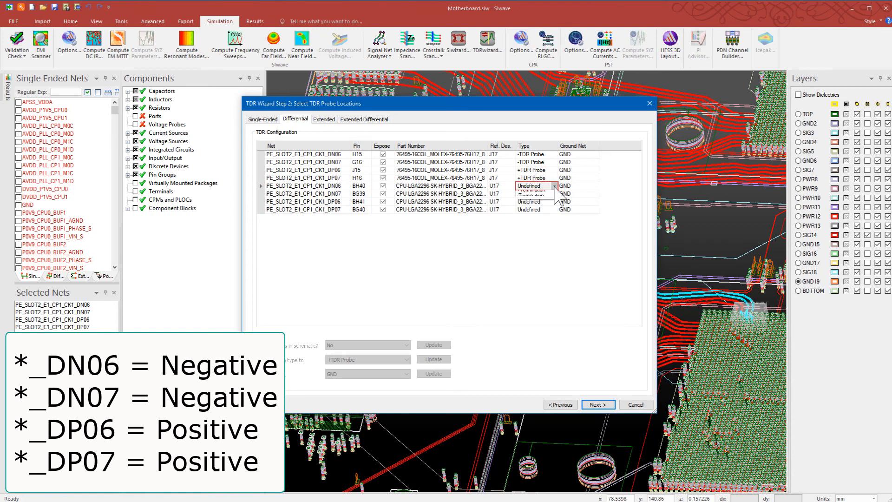
Step: Set the CPU-side U17 pins as -Termination/+Termination and advance to probe and termination settings
{"action": "left_click", "coordinate": [529, 193]}
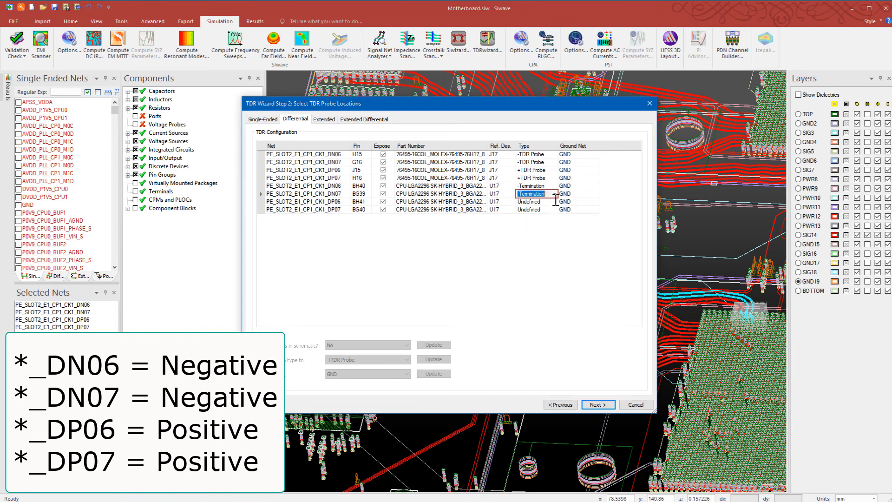
{"action": "left_click", "coordinate": [531, 202]}
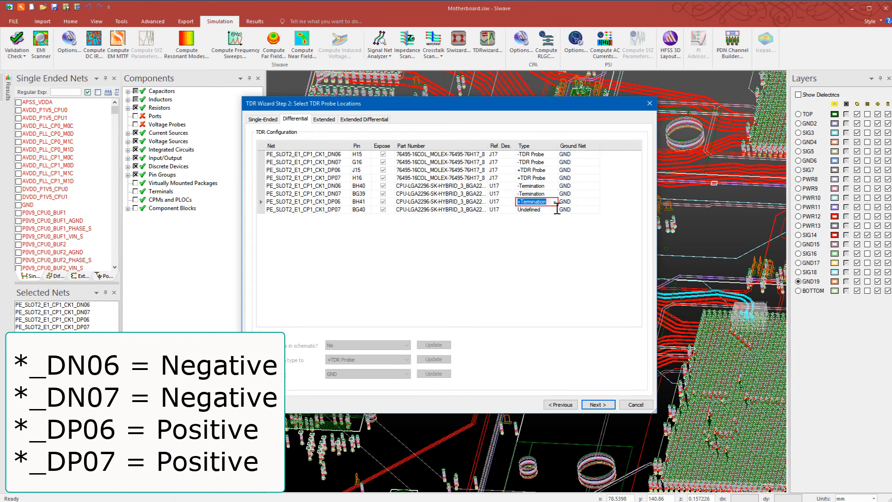
{"action": "left_click", "coordinate": [536, 209]}
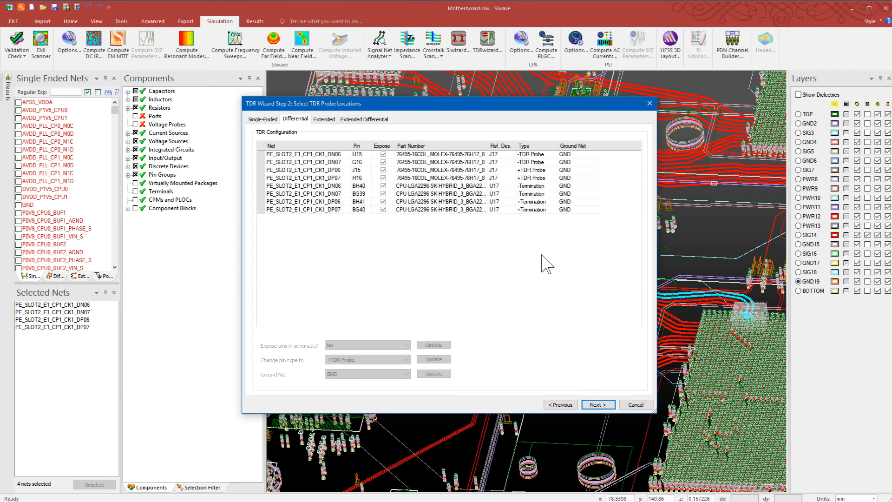
{"action": "left_click", "coordinate": [597, 404]}
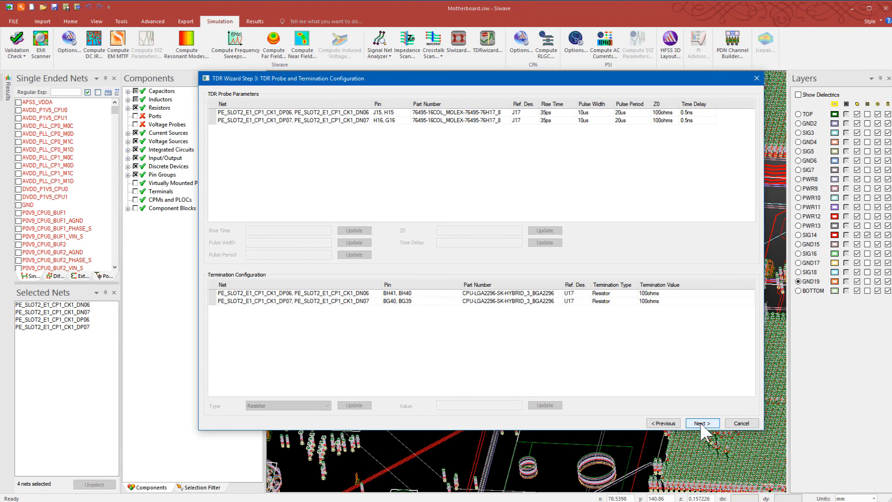
Step: Set the transient step size to 5ps (3ns stop, 100 ohm reference) and edit the S-parameter sweep
{"action": "left_click", "coordinate": [703, 423]}
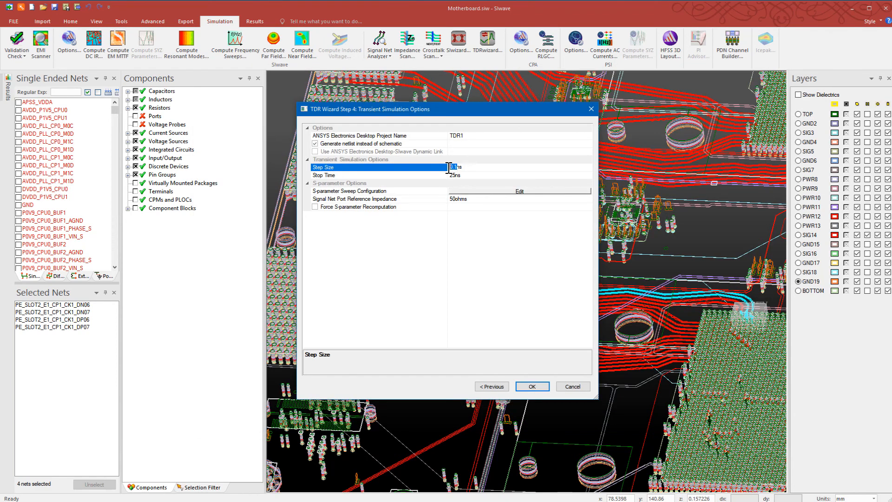
{"action": "type", "text": "5ps"}
{"action": "left_click", "coordinate": [520, 198]}
{"action": "type", "text": "10"}
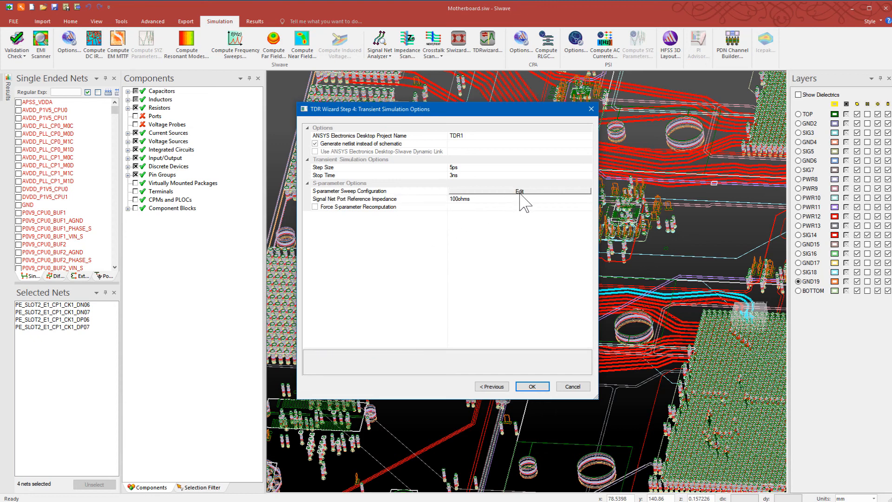
{"action": "left_click", "coordinate": [519, 191]}
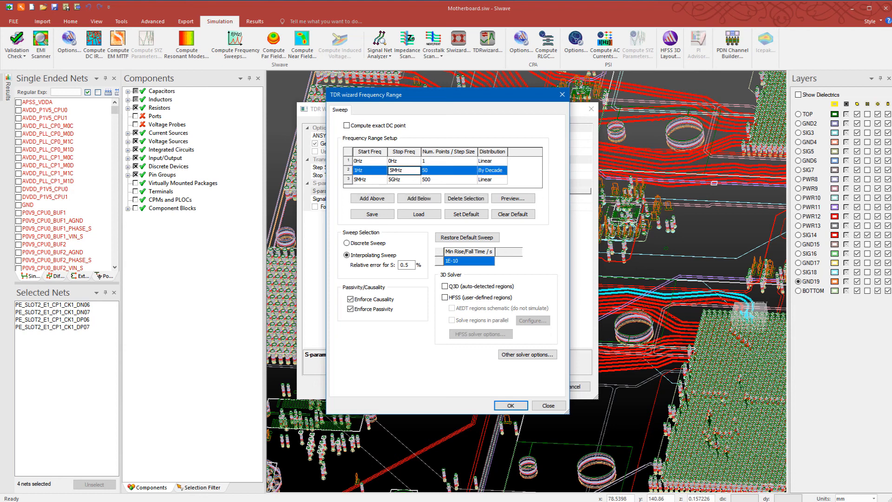
Step: Set sweep rows 1Hz–10MHz at 20 points per decade and 10MHz–14GHz linear
{"action": "type", "text": "1MHz"}
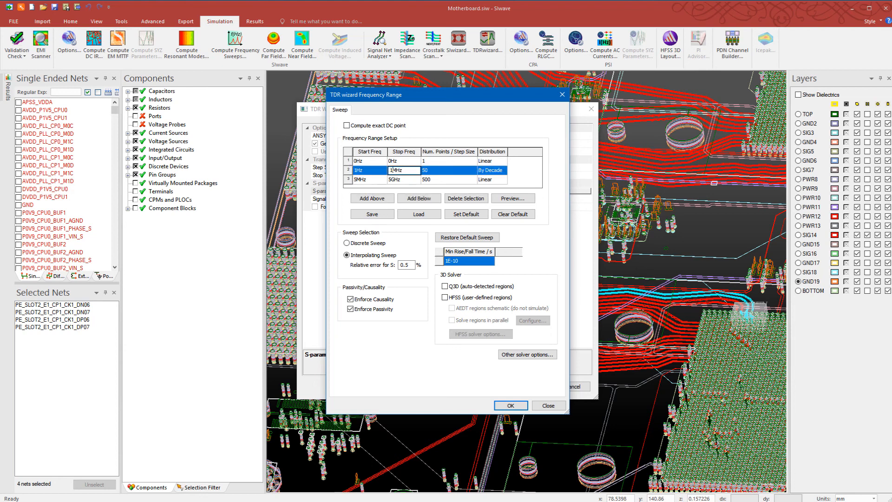
{"action": "type", "text": "10MHz"}
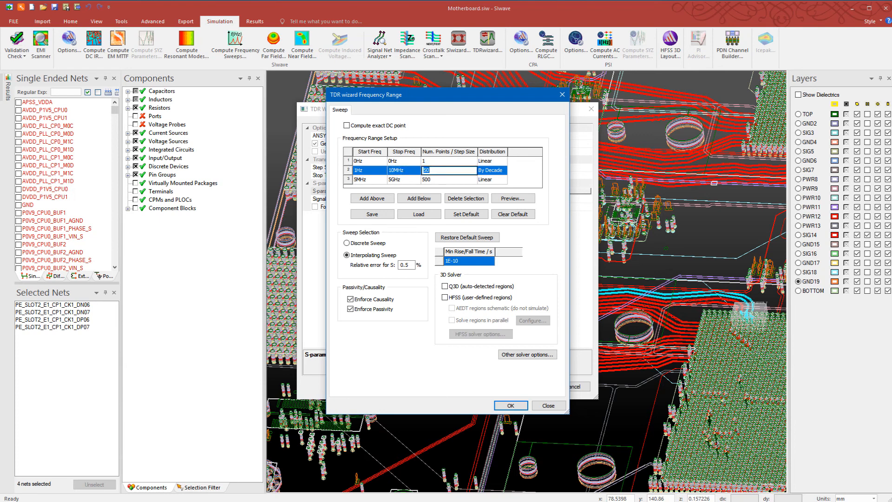
{"action": "type", "text": "20"}
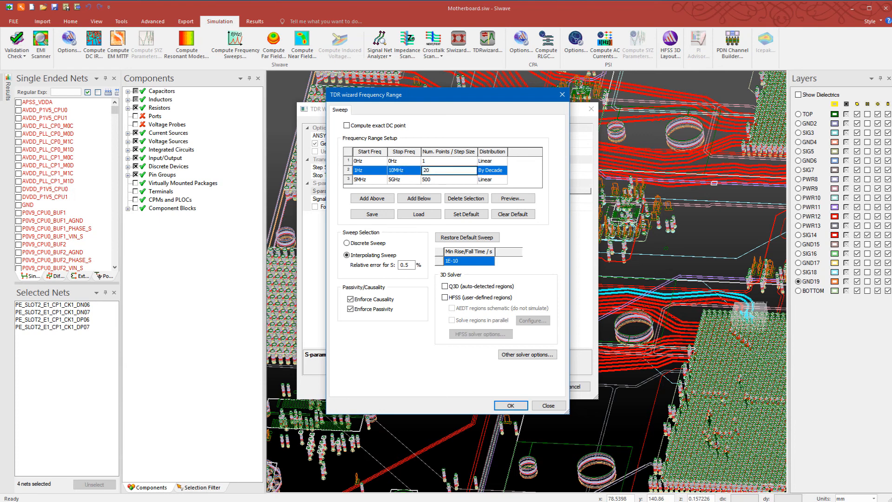
{"action": "left_click", "coordinate": [364, 178]}
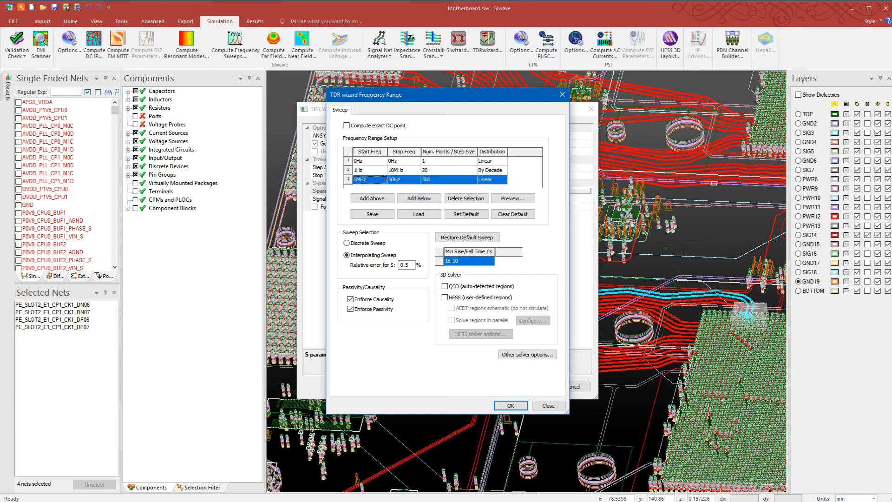
{"action": "type", "text": "1MHz"}
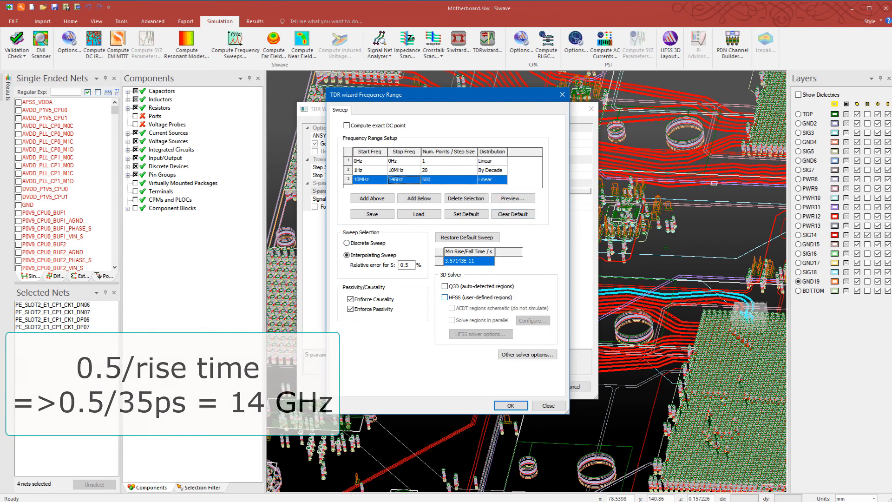
Step: Enable HFSS user-defined regions, confirm the sweep and finish the TDR wizard
{"action": "left_click", "coordinate": [445, 297]}
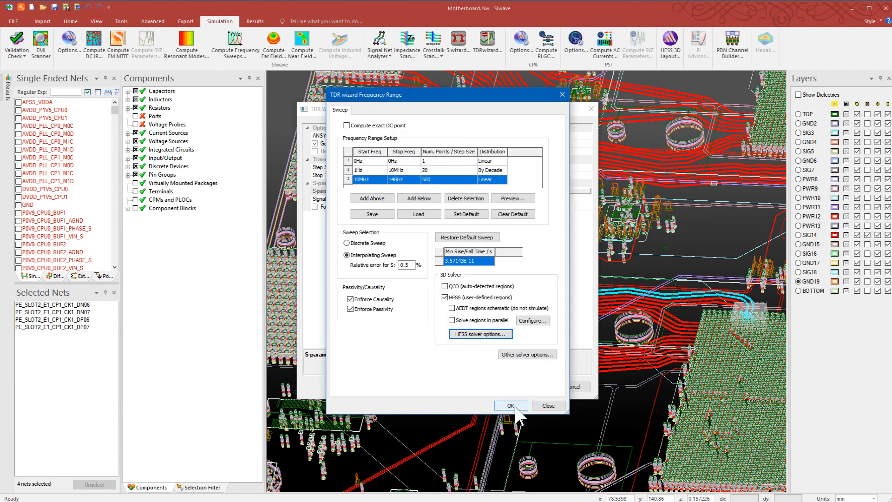
{"action": "left_click", "coordinate": [511, 405]}
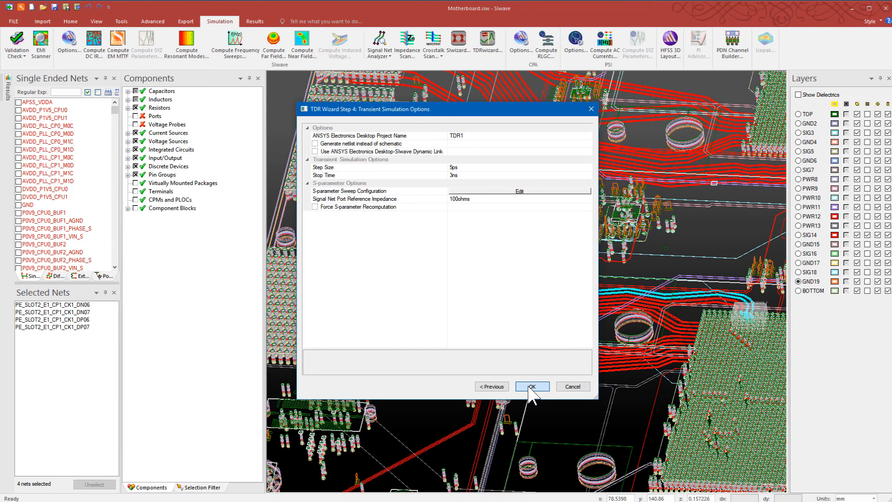
{"action": "left_click", "coordinate": [532, 387]}
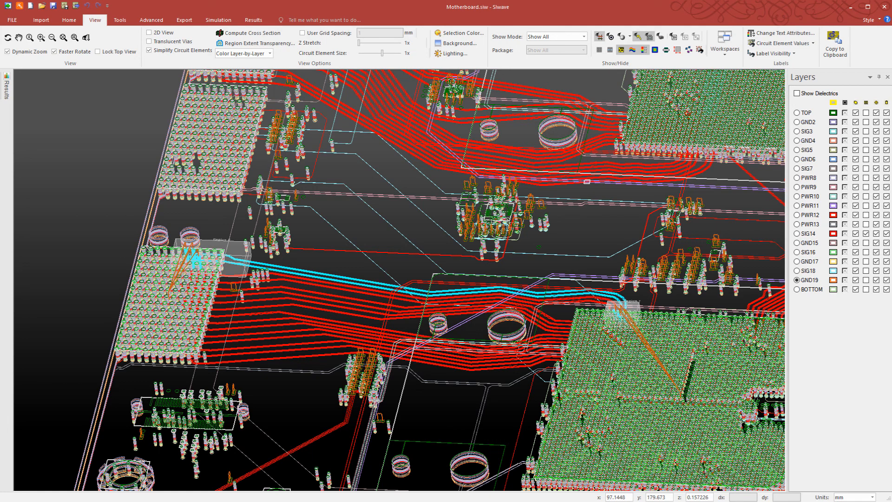
{"action": "mouse_move", "coordinate": [757, 93]}
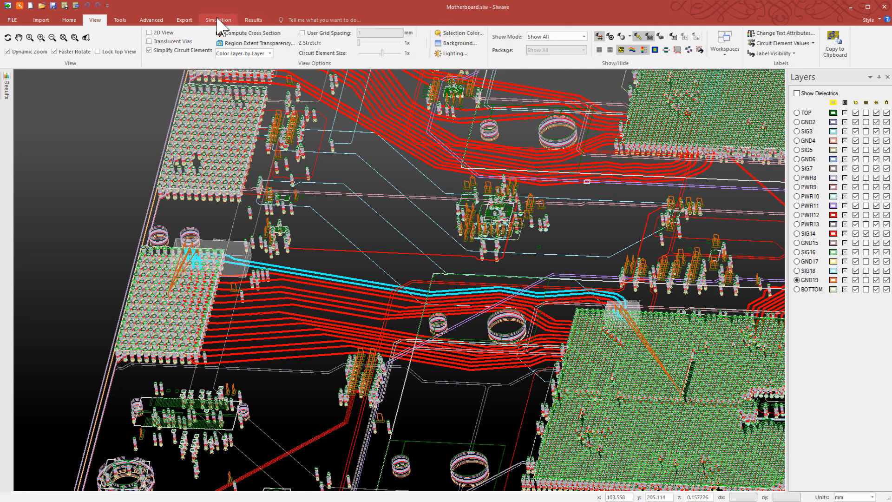
Step: Launch Compute SYZ Parameters with the 14GHz sweep and Touchstone export
{"action": "left_click", "coordinate": [218, 19]}
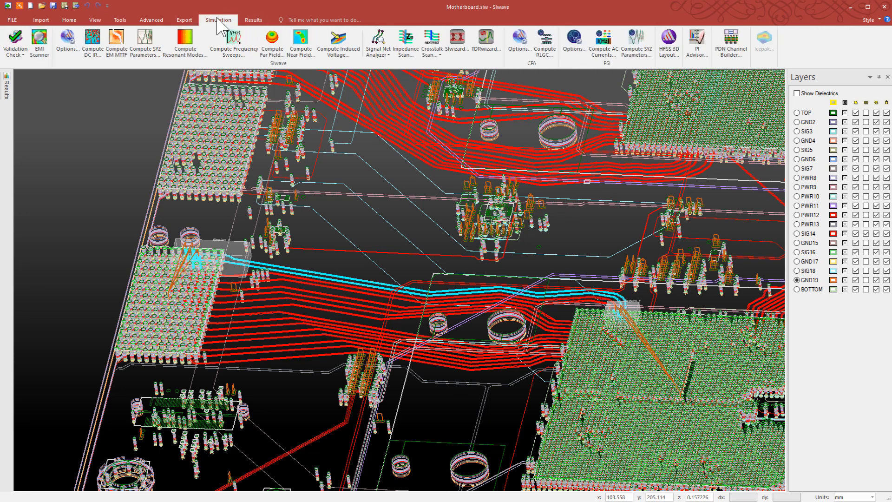
{"action": "left_click", "coordinate": [143, 43]}
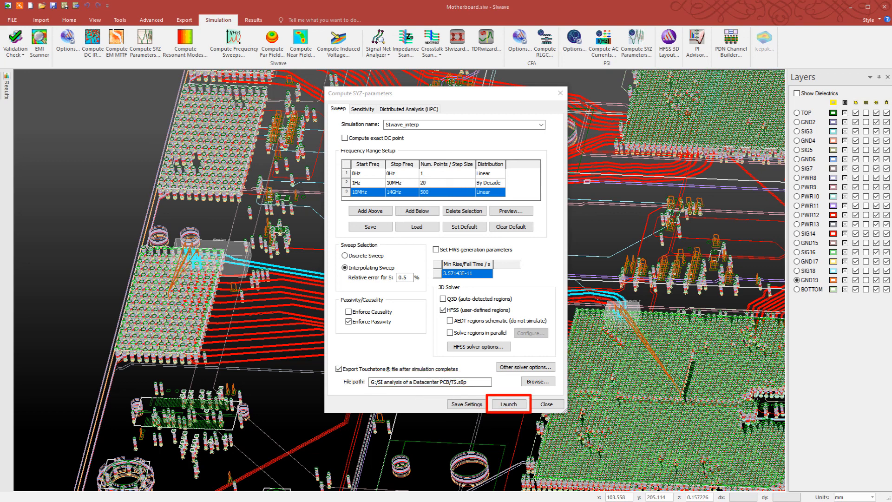
{"action": "left_click", "coordinate": [507, 404]}
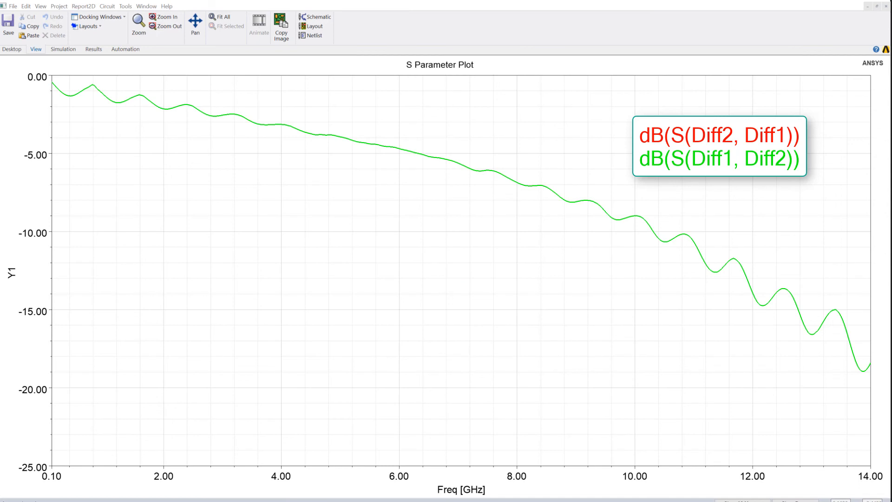